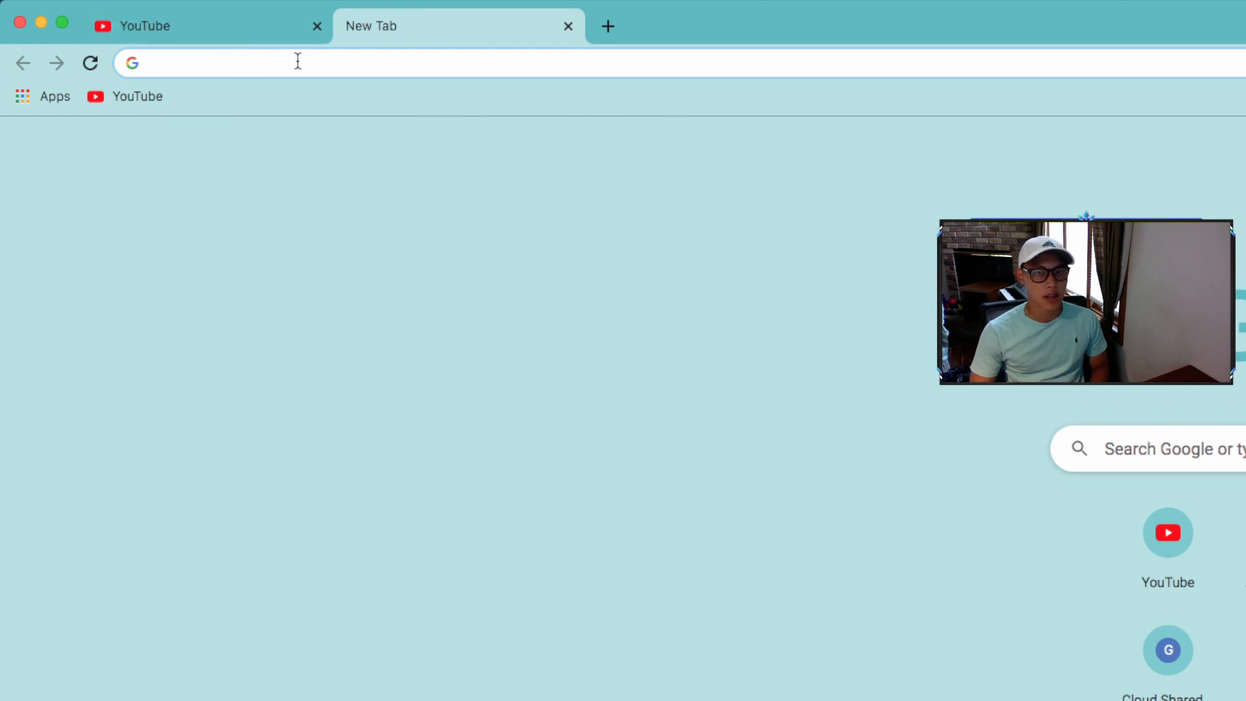
mouse_move(431, 212)
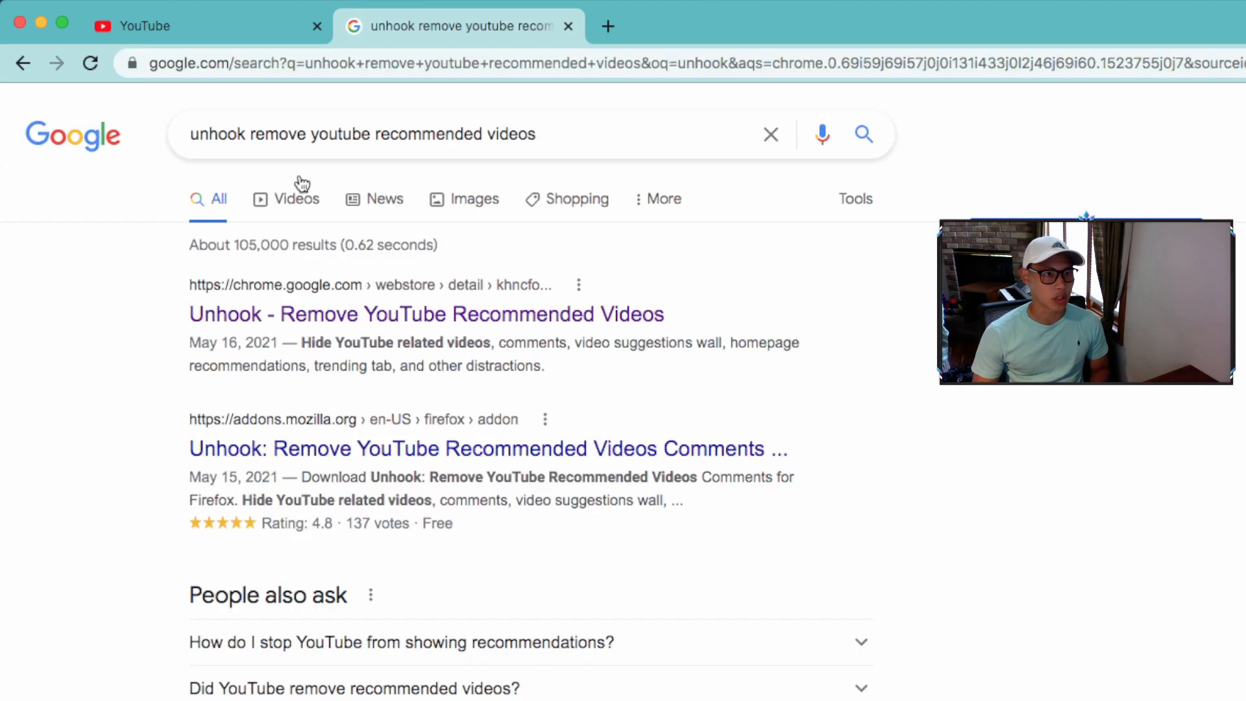
mouse_move(513, 368)
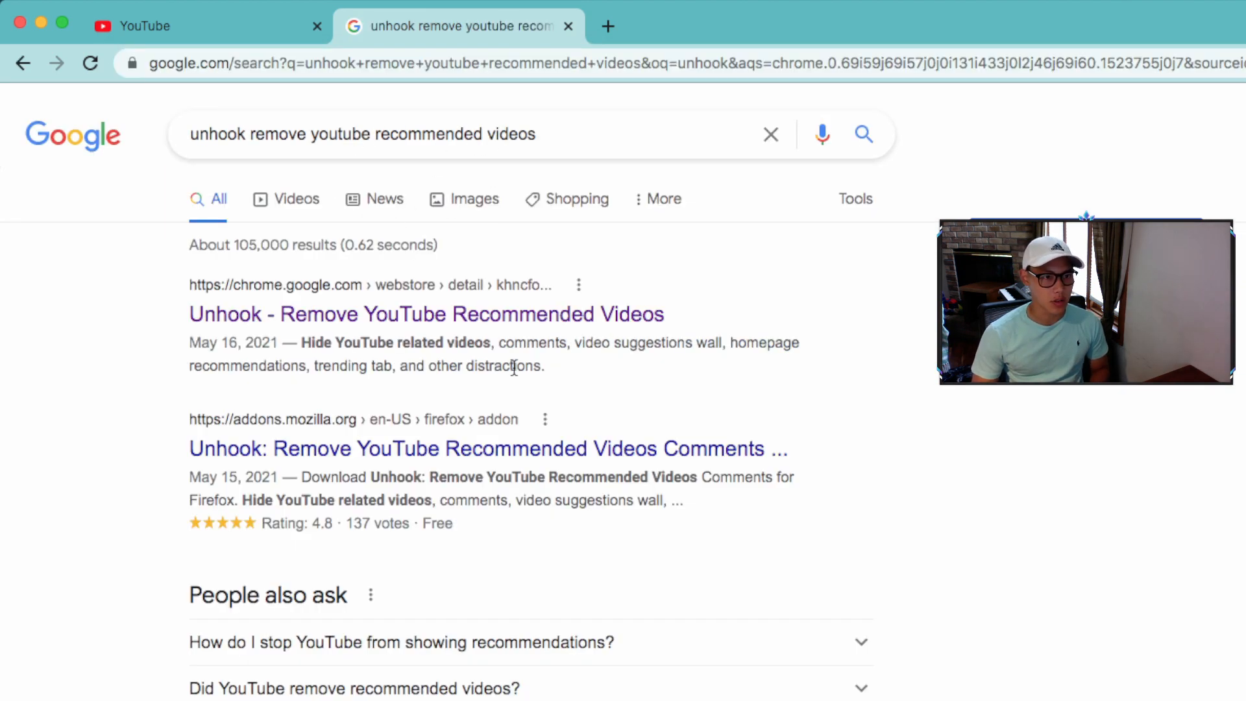
Step: Open the 'Unhook – Remove YouTube Recommended Videos' Web Store listing from Google results
left_click(425, 314)
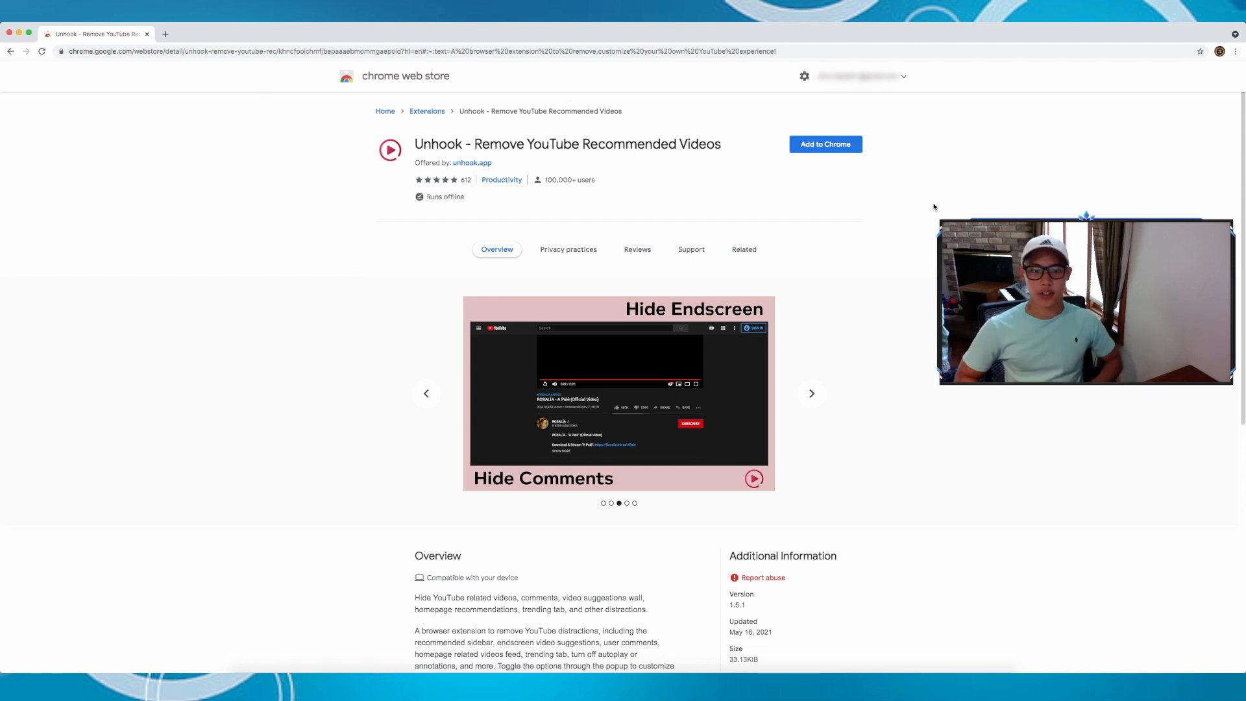
Step: Browse Unhook's preview screenshots, then add the extension to Chrome and confirm the install
left_click(810, 394)
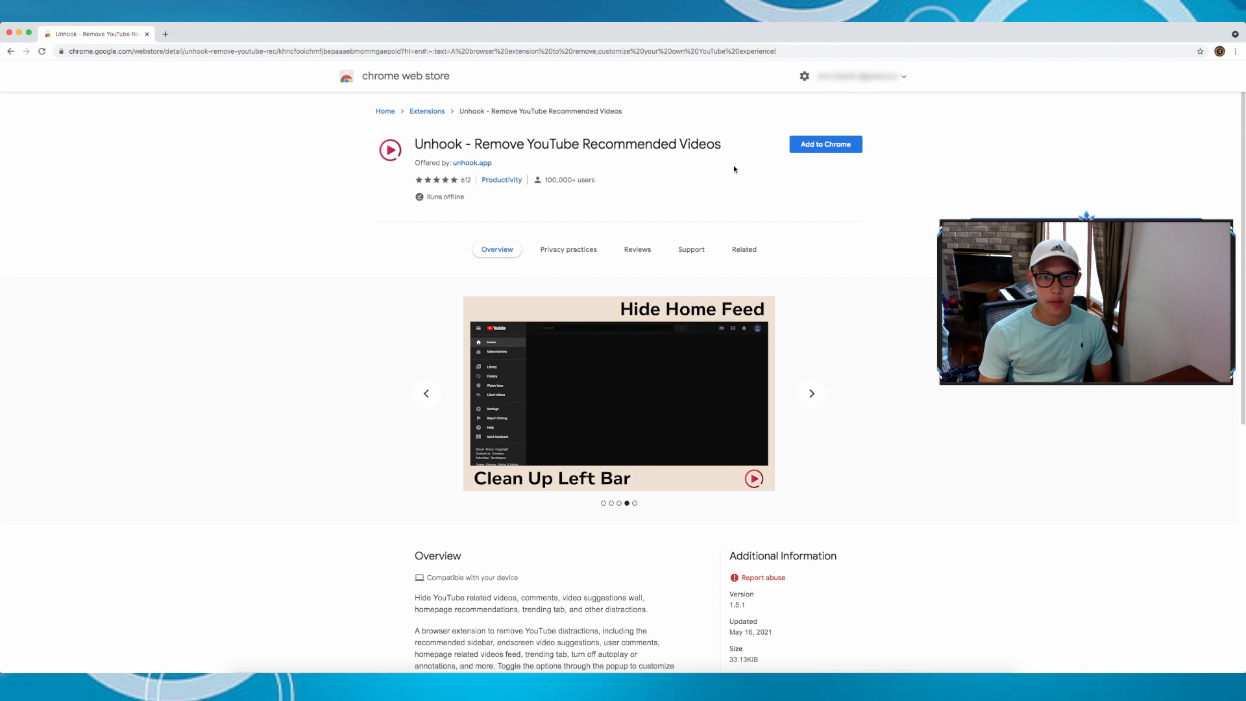
mouse_move(945, 169)
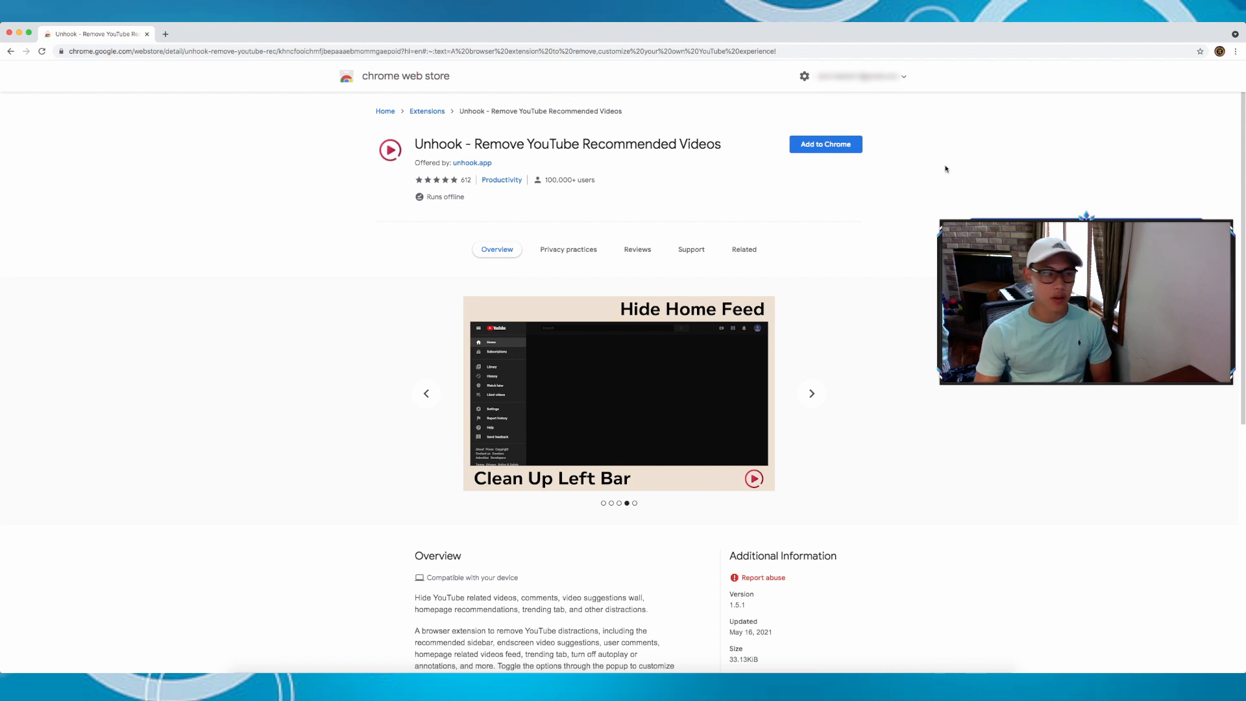
left_click(825, 144)
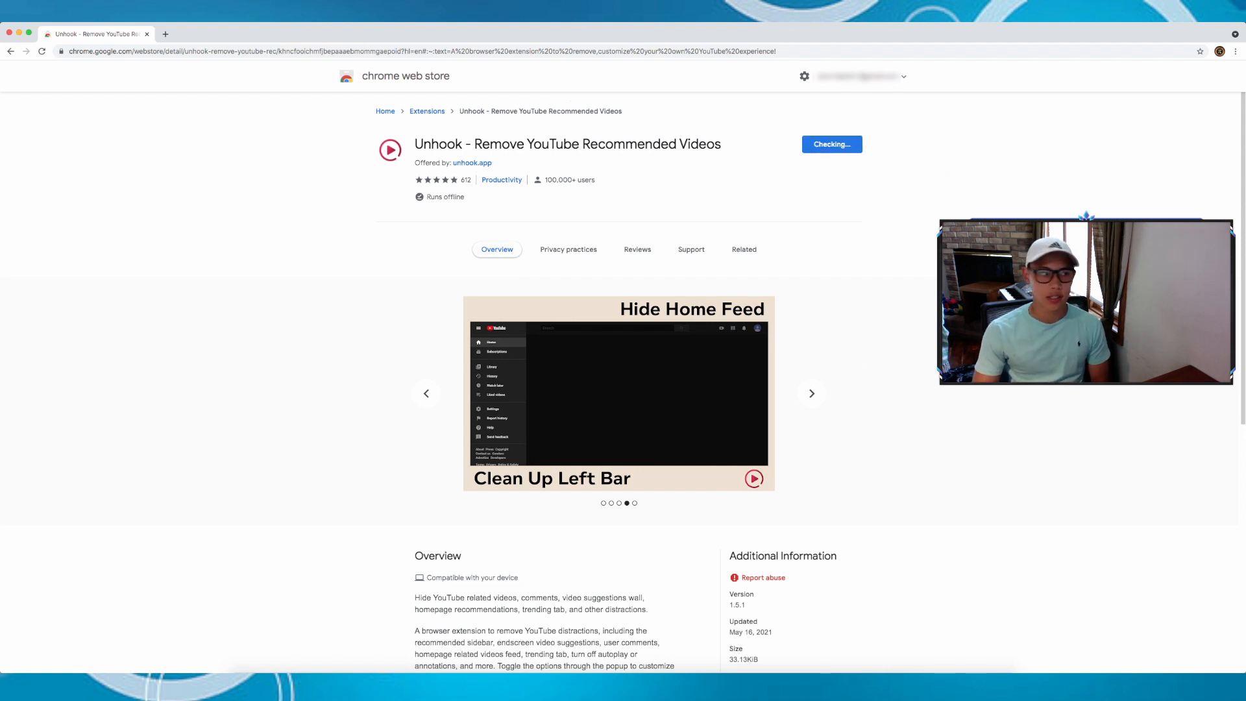
left_click(830, 144)
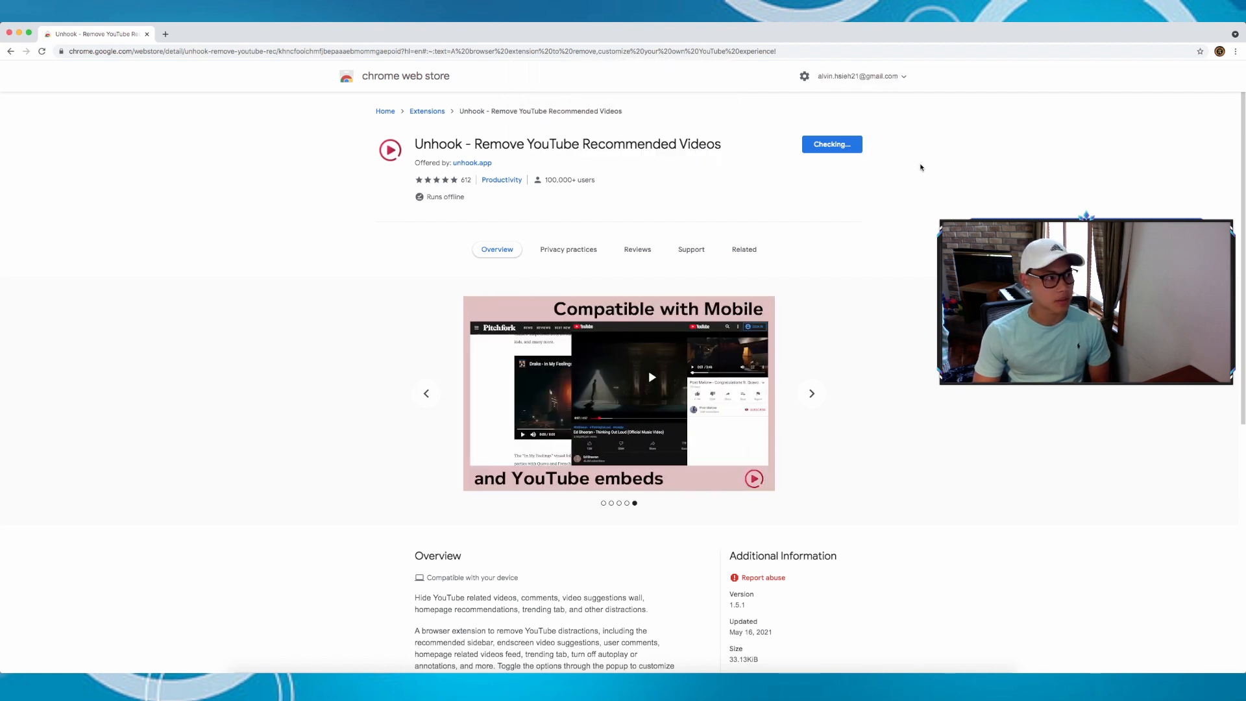
left_click(832, 144)
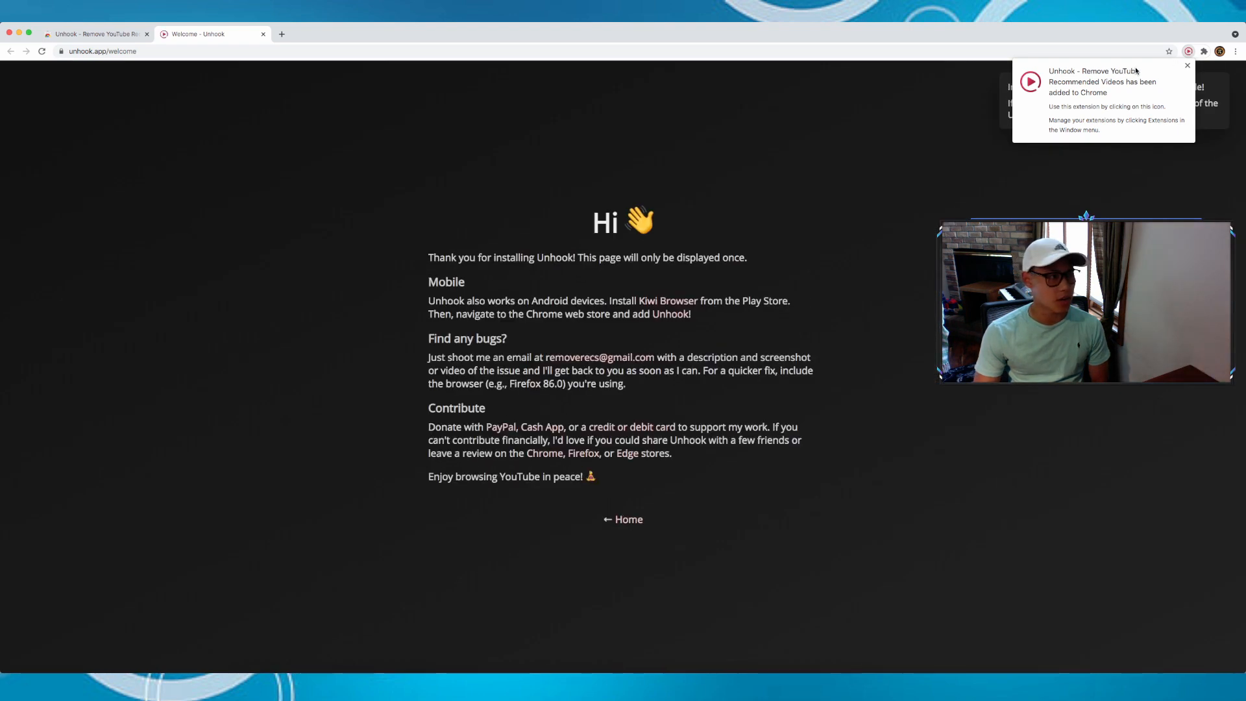
mouse_move(654, 536)
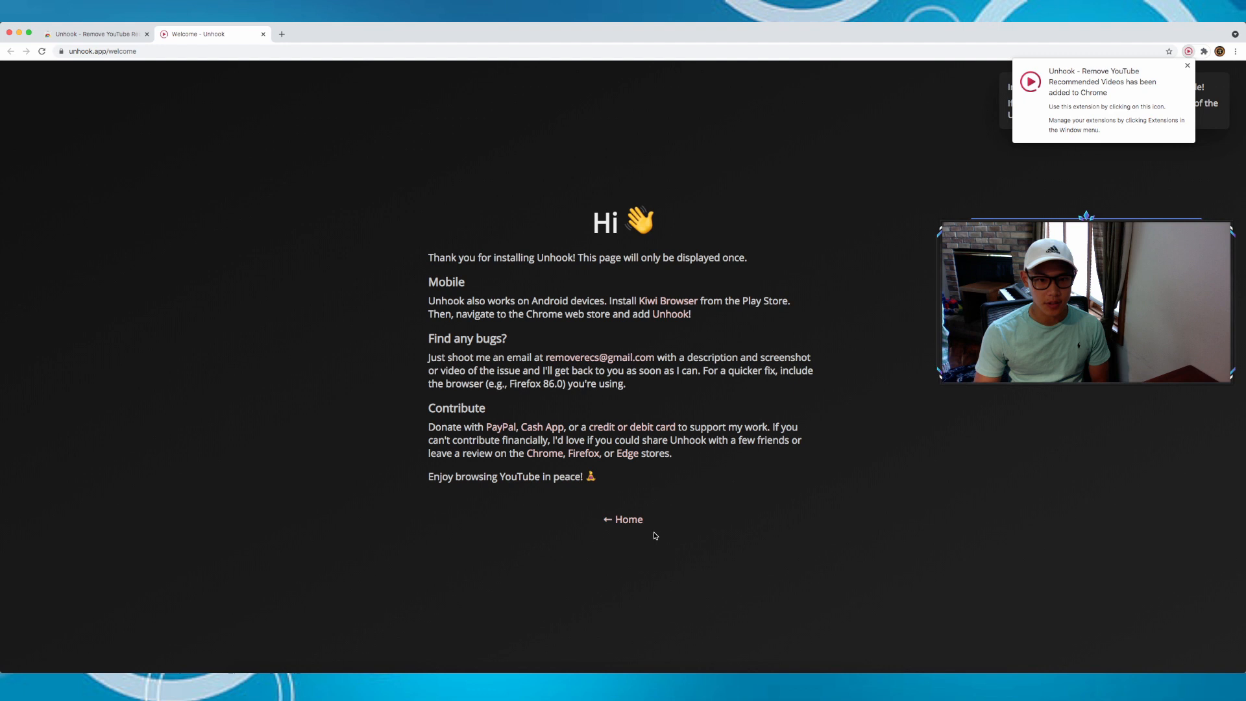
Step: Go from the Unhook welcome page to the 'Unhook YouTube' home page
left_click(623, 519)
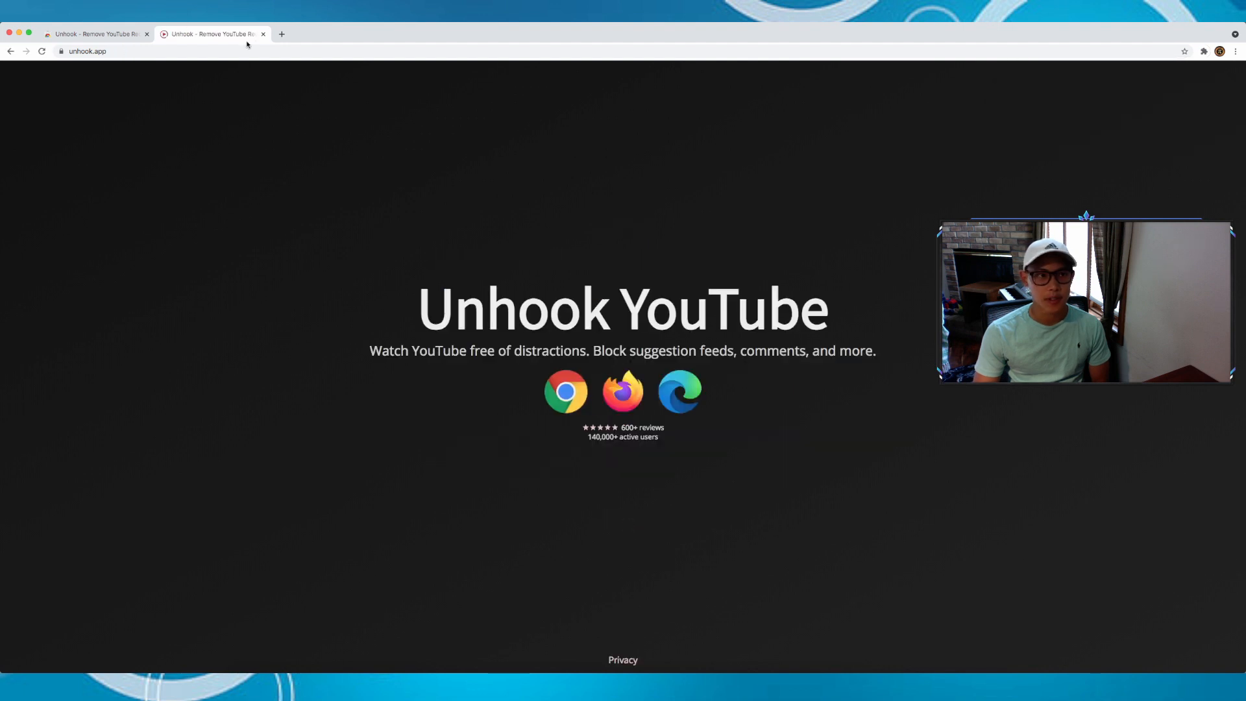
mouse_move(280, 34)
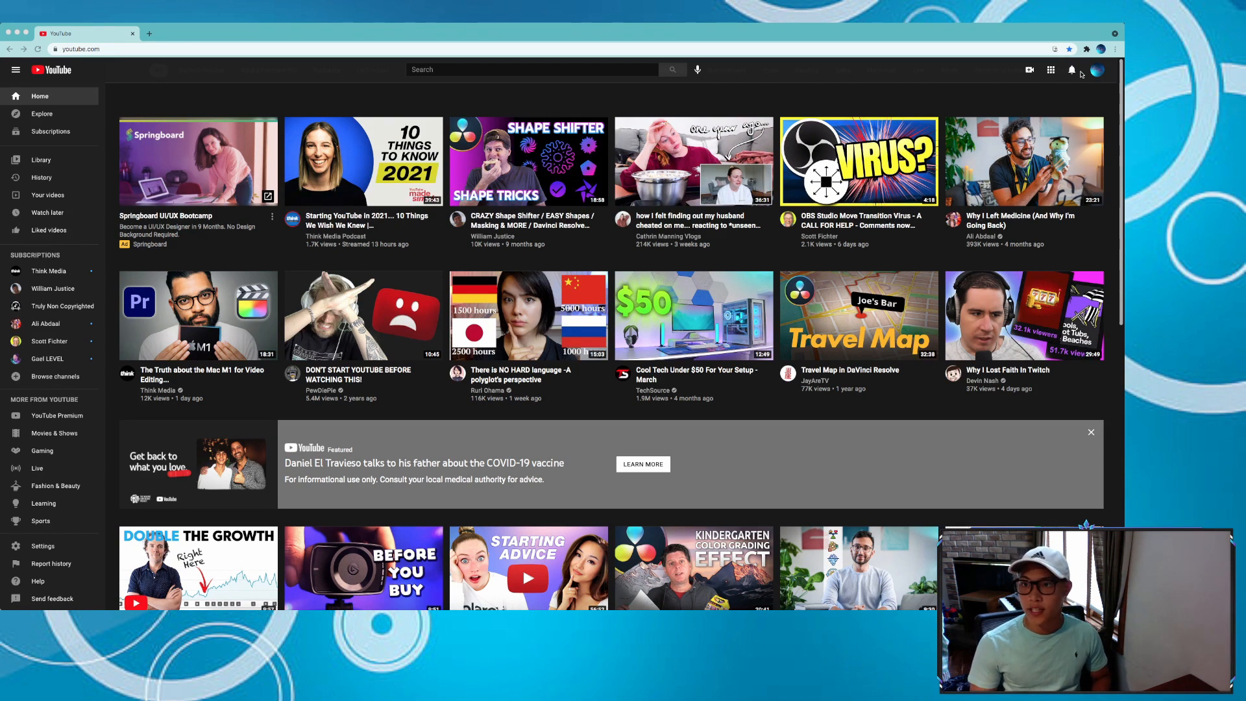
Step: Bring up Unhook's hide and disable options over YouTube's home feed
left_click(1085, 48)
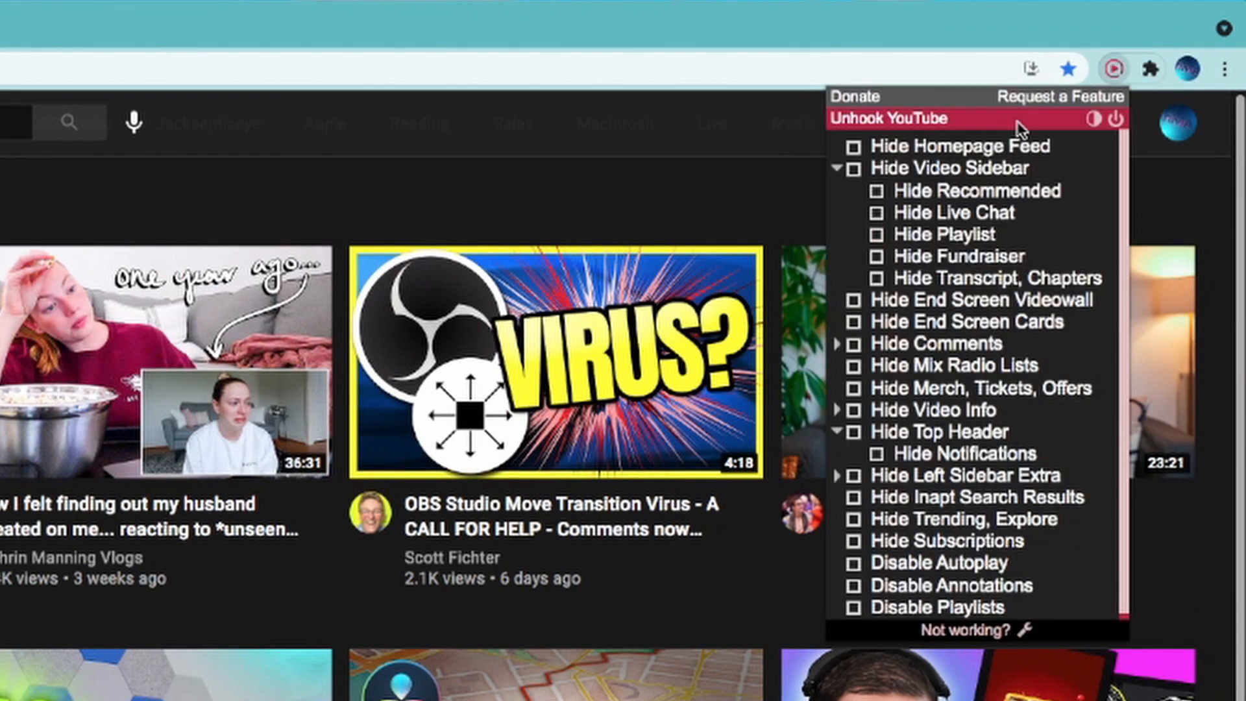
mouse_move(973, 630)
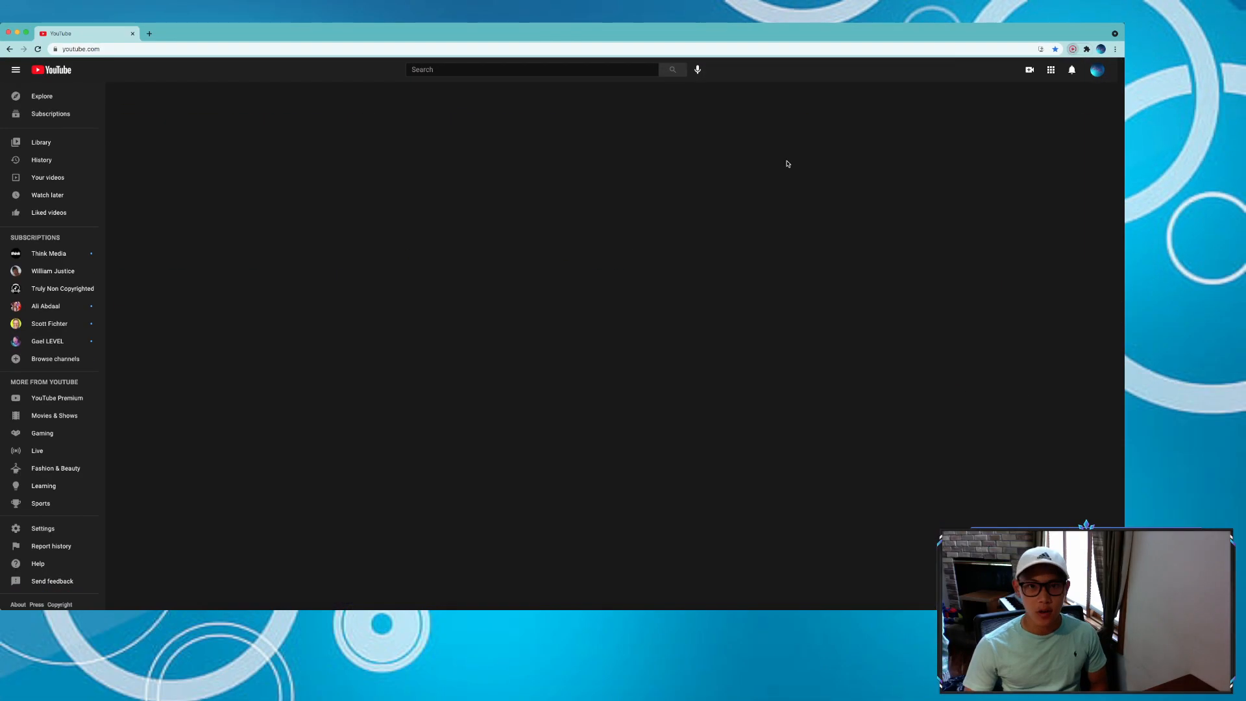
mouse_move(474, 104)
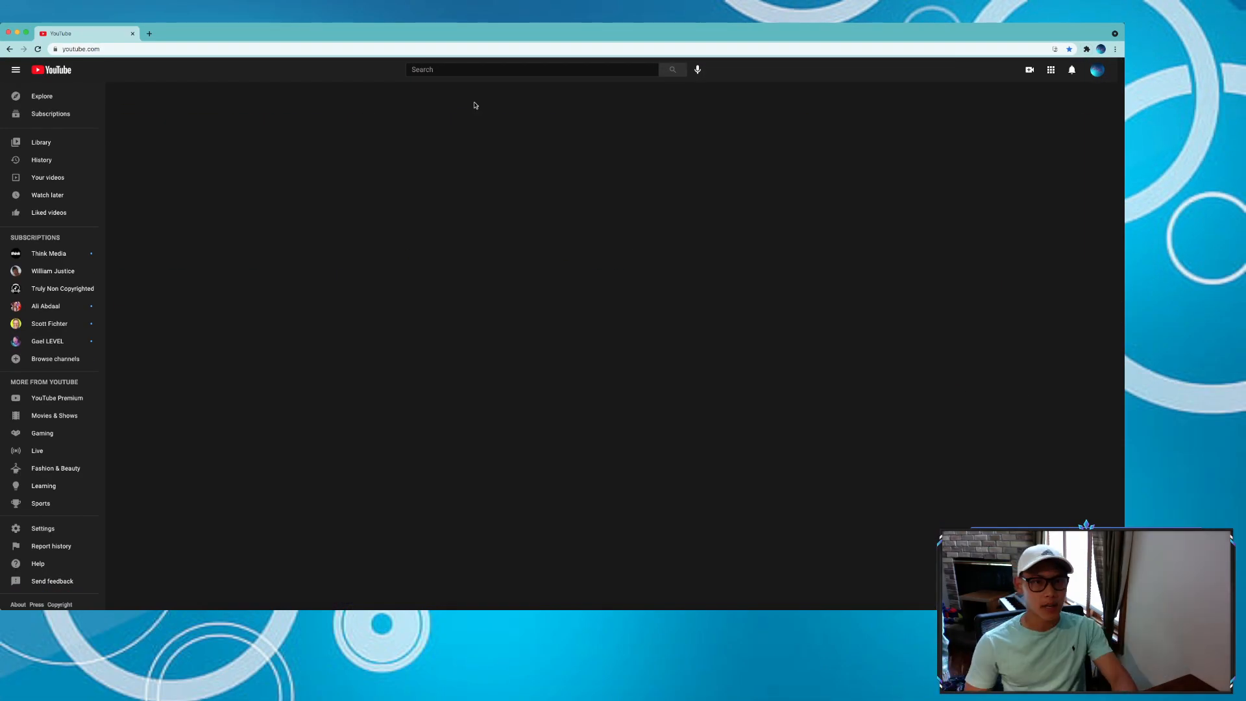
mouse_move(469, 135)
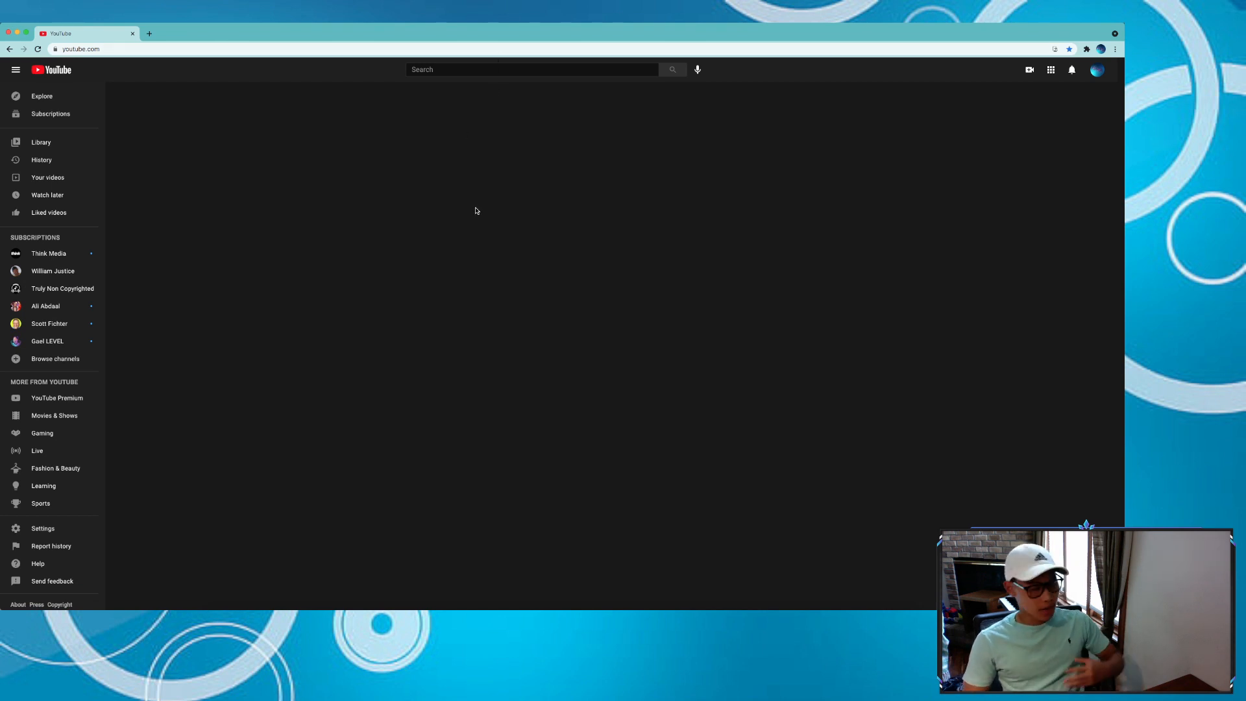
mouse_move(738, 355)
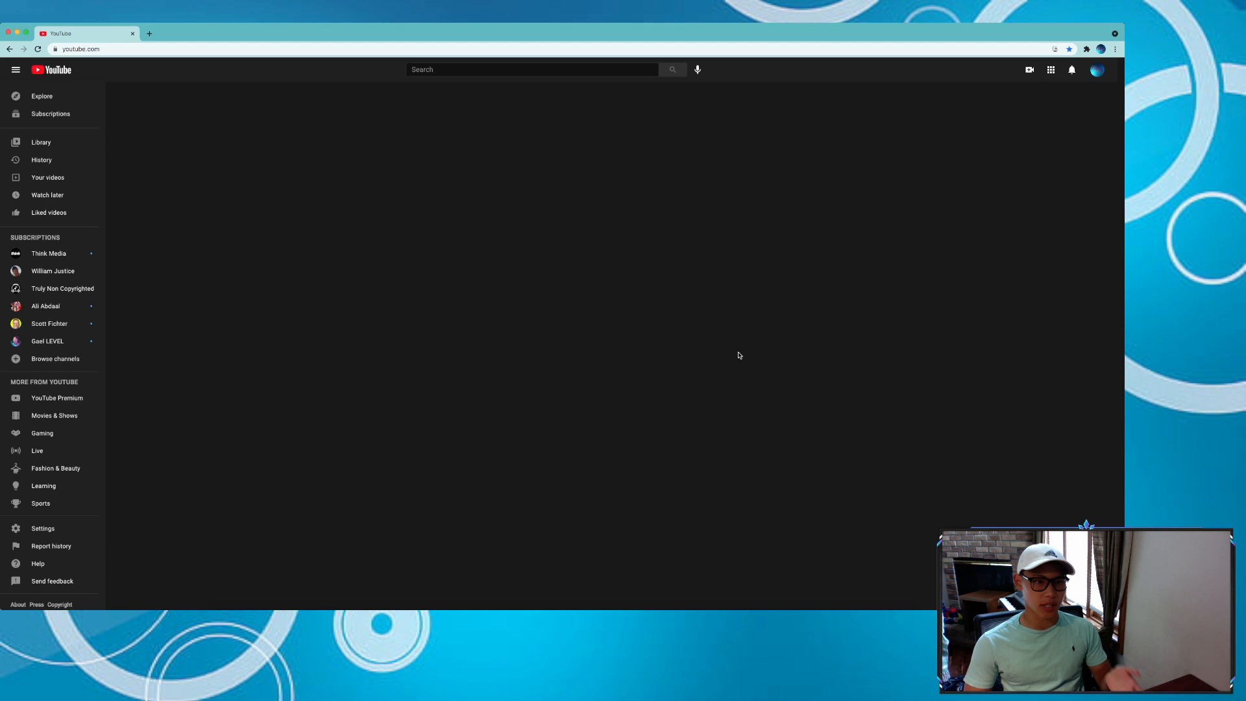
mouse_move(546, 215)
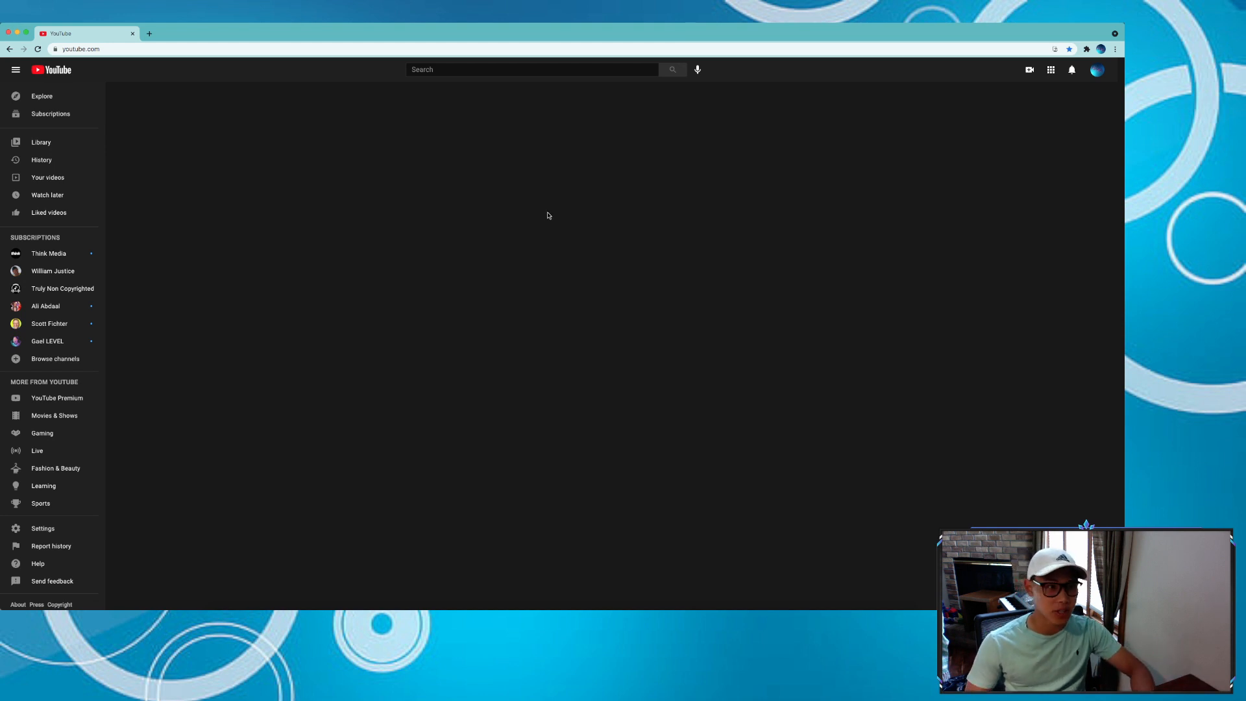
mouse_move(288, 189)
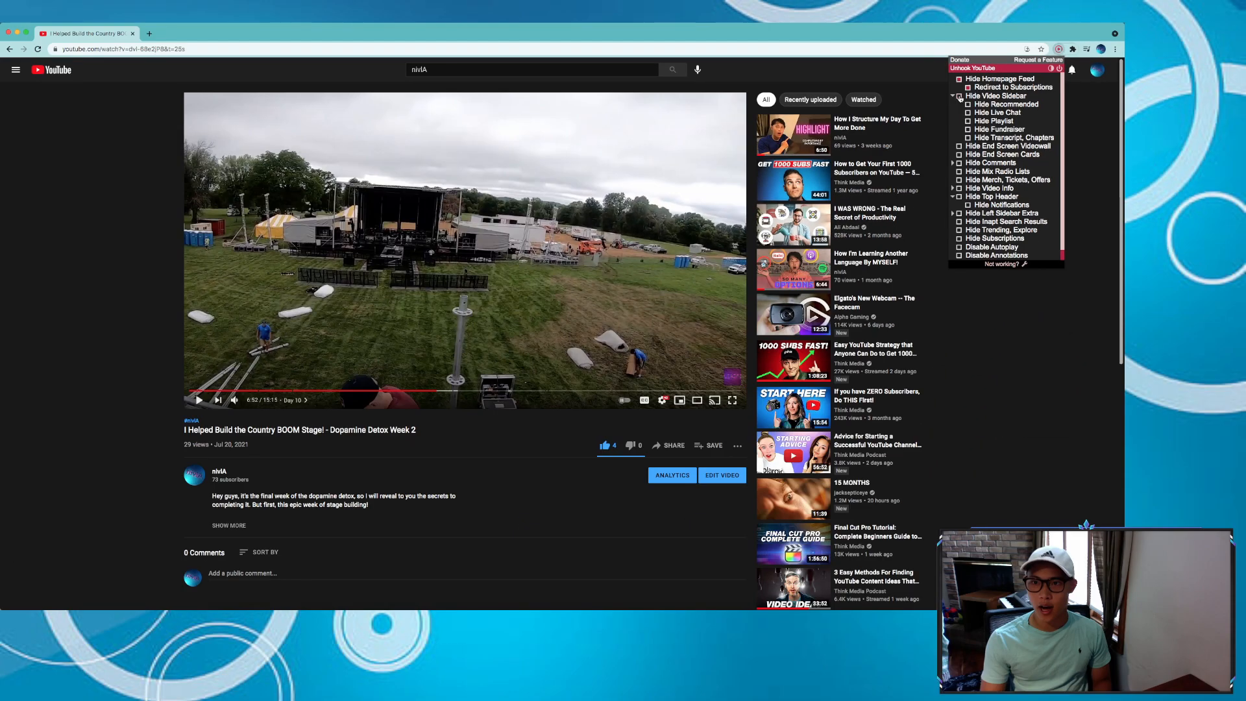
Step: Turn on Unhook's Hide Video Sidebar option, then close the popup to watch
left_click(958, 104)
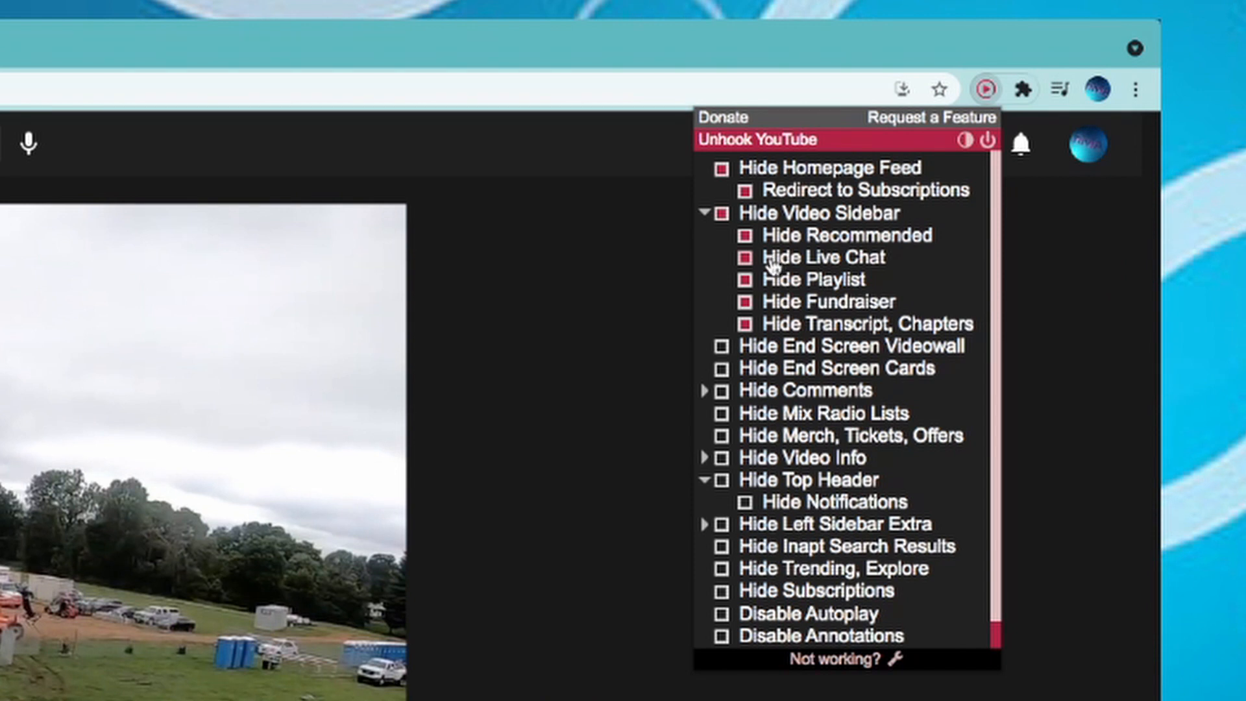
mouse_move(775, 298)
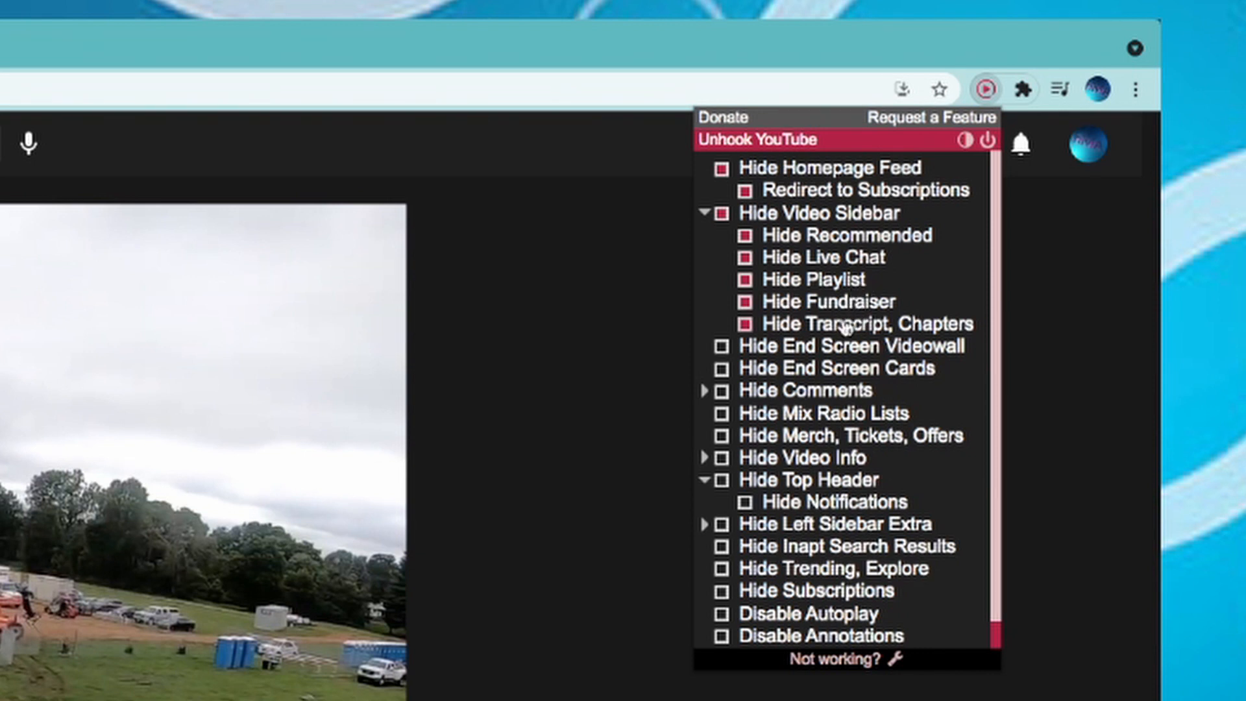
left_click(985, 88)
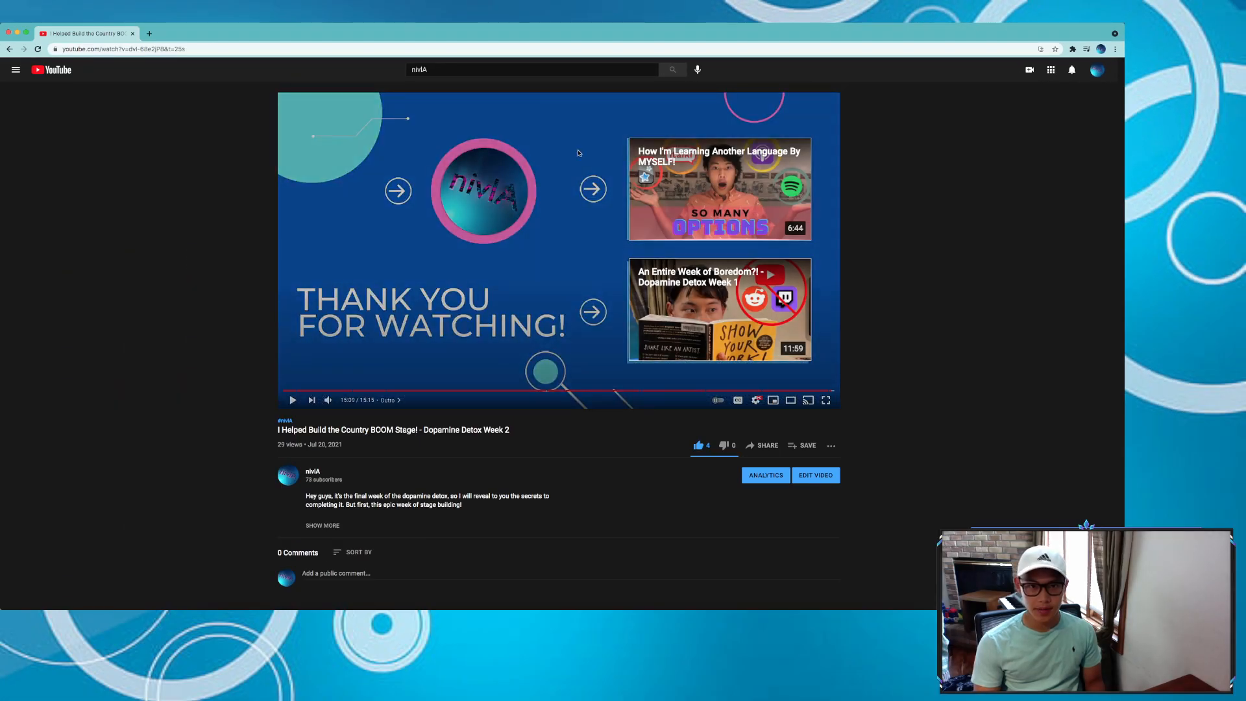
mouse_move(485, 191)
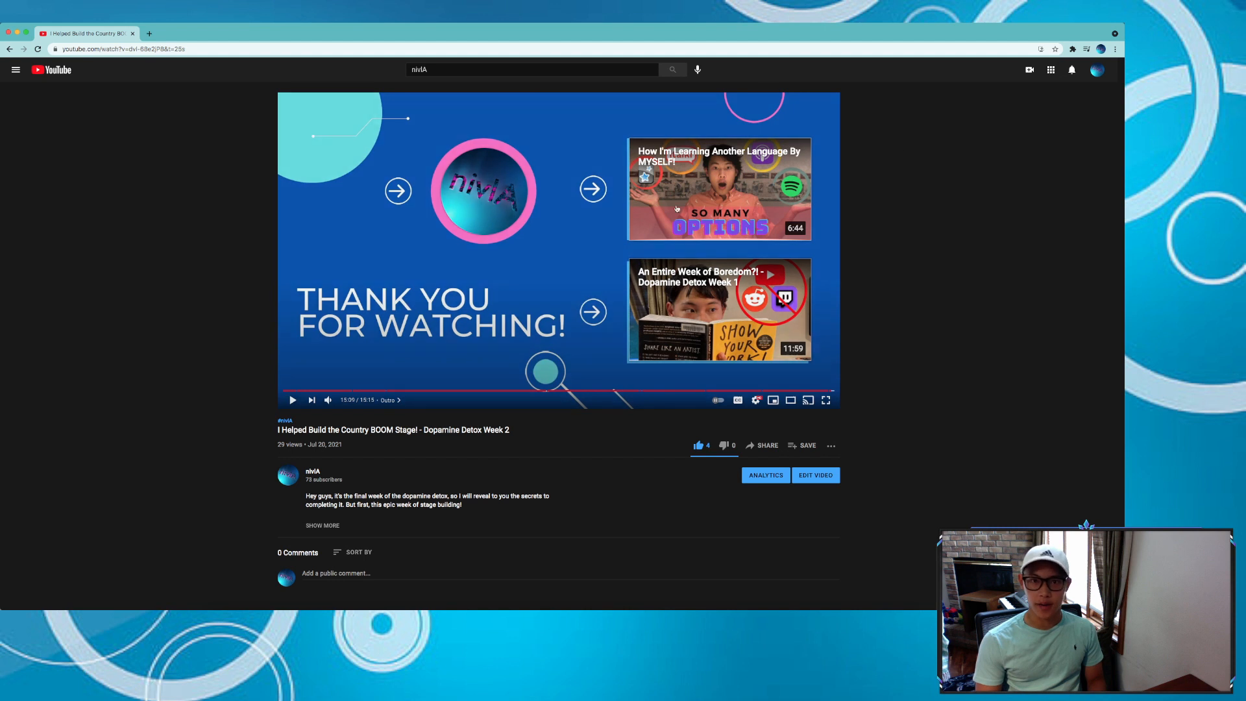
Step: Open Unhook settings on the finished video to hide end-screen videowall and cards
left_click(1072, 50)
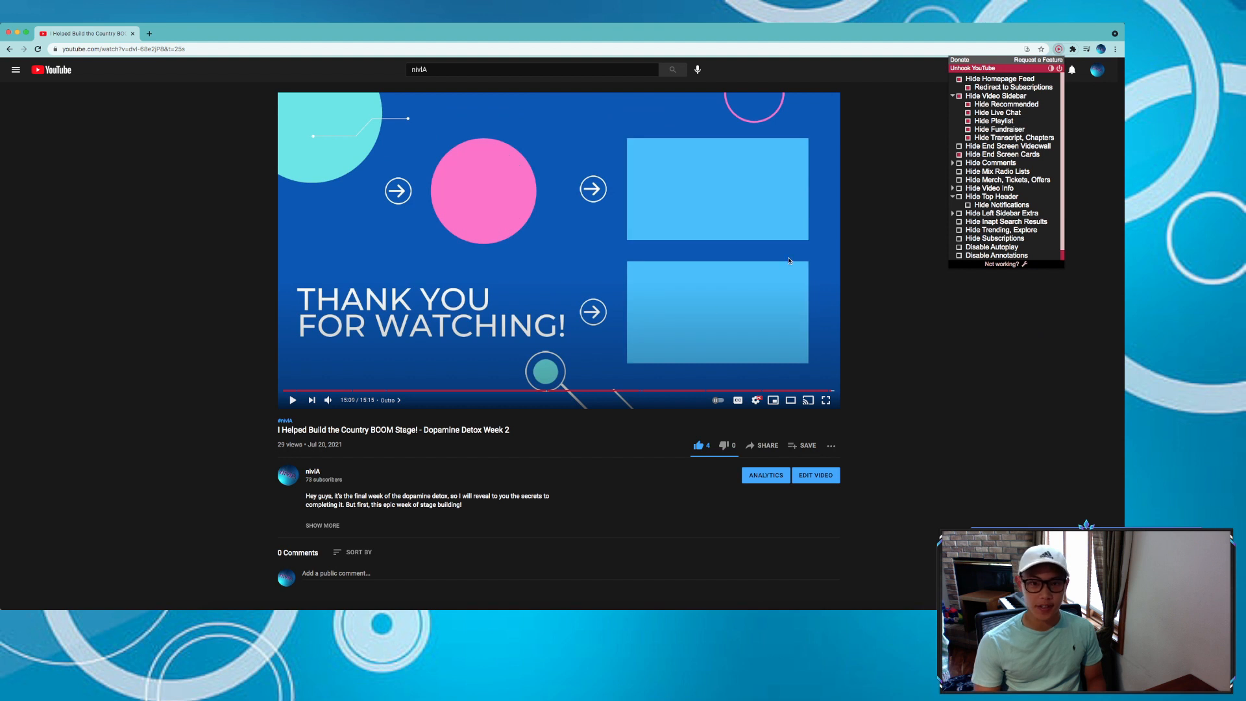
mouse_move(769, 358)
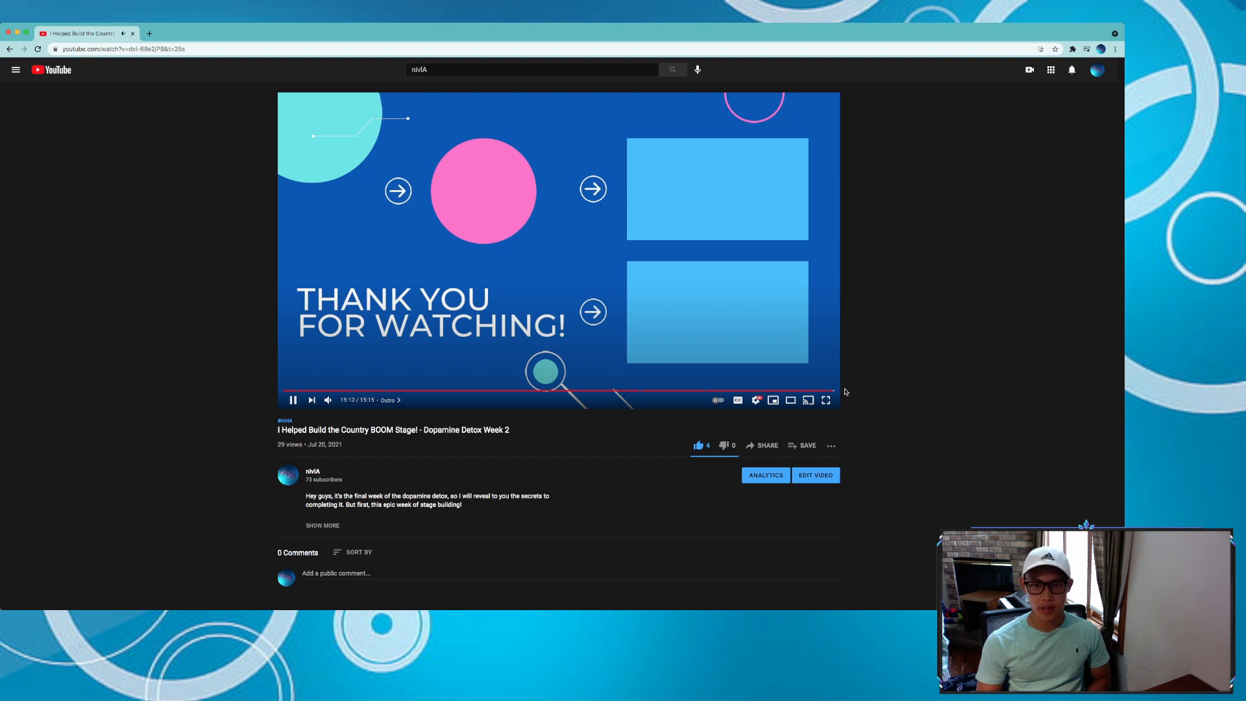
mouse_move(868, 378)
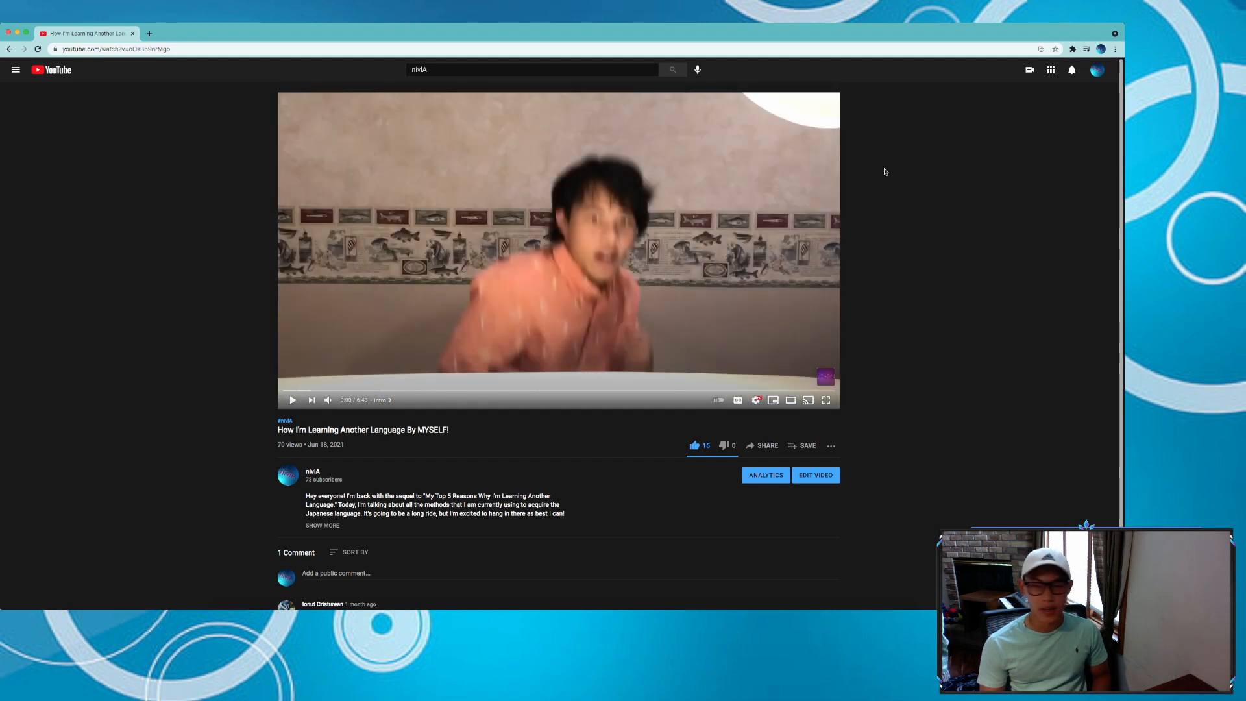
Step: Open Unhook's settings on the language-learning video to switch on Hide Comments
left_click(1072, 48)
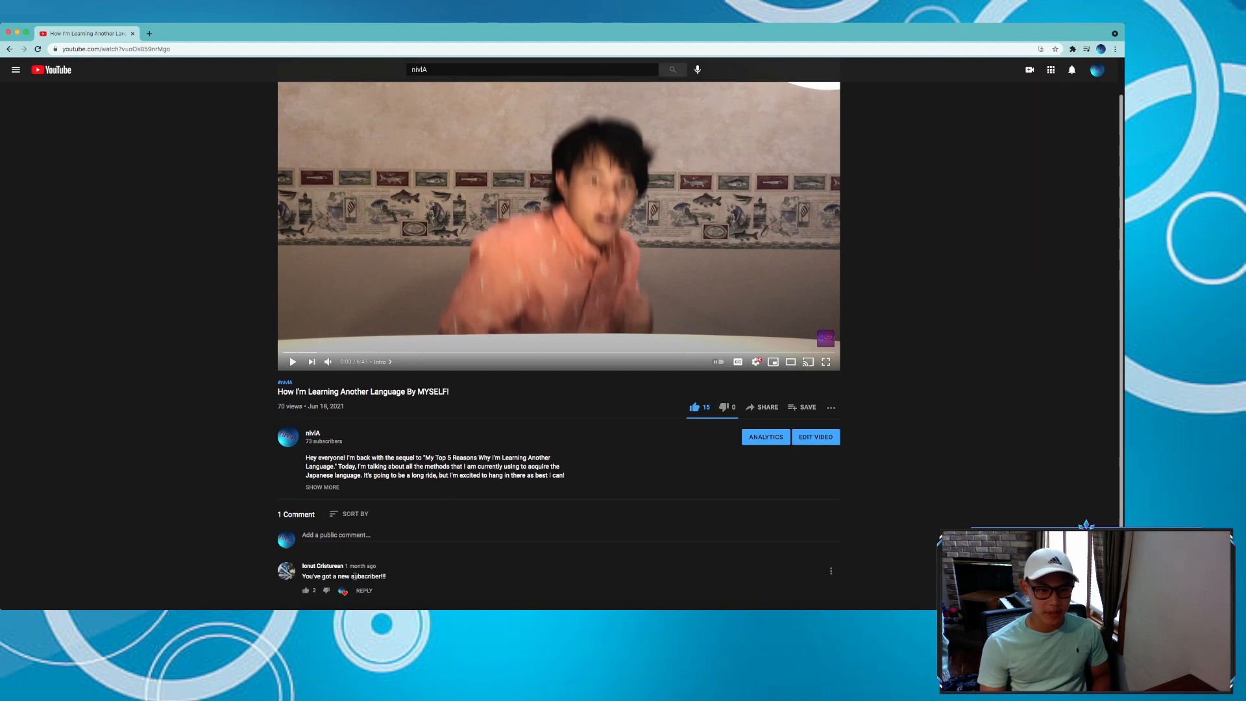
left_click(1074, 49)
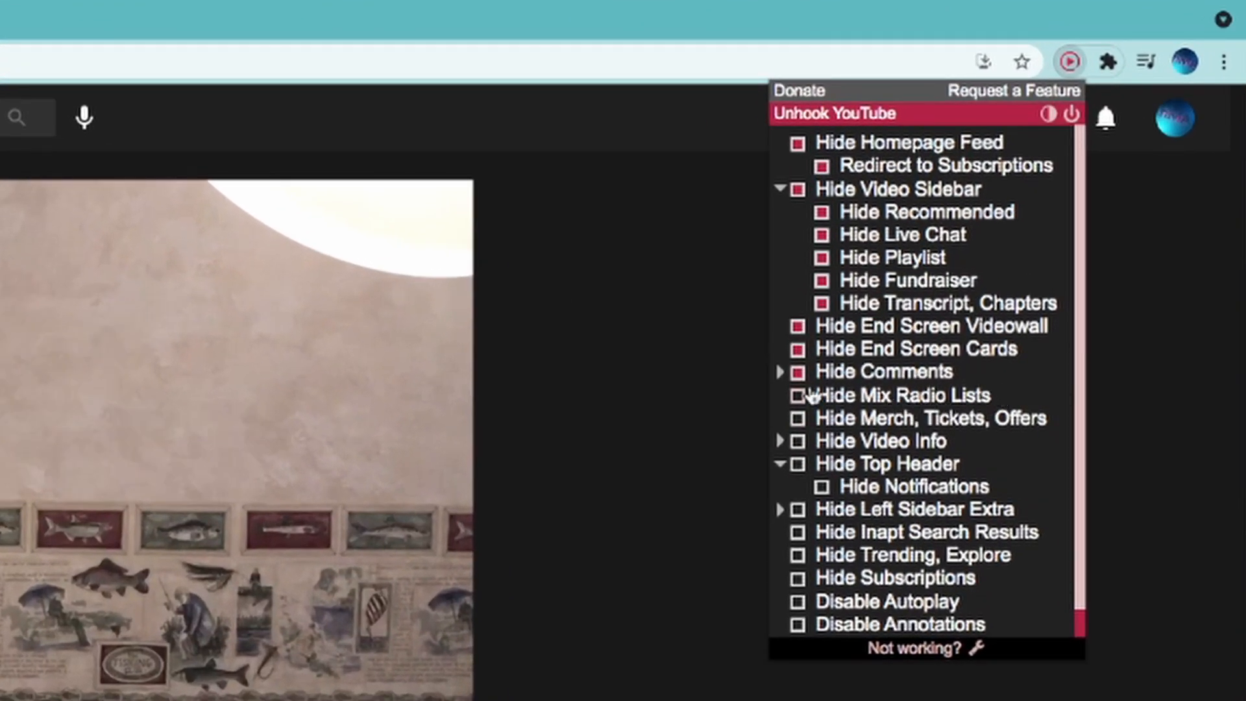
mouse_move(822, 410)
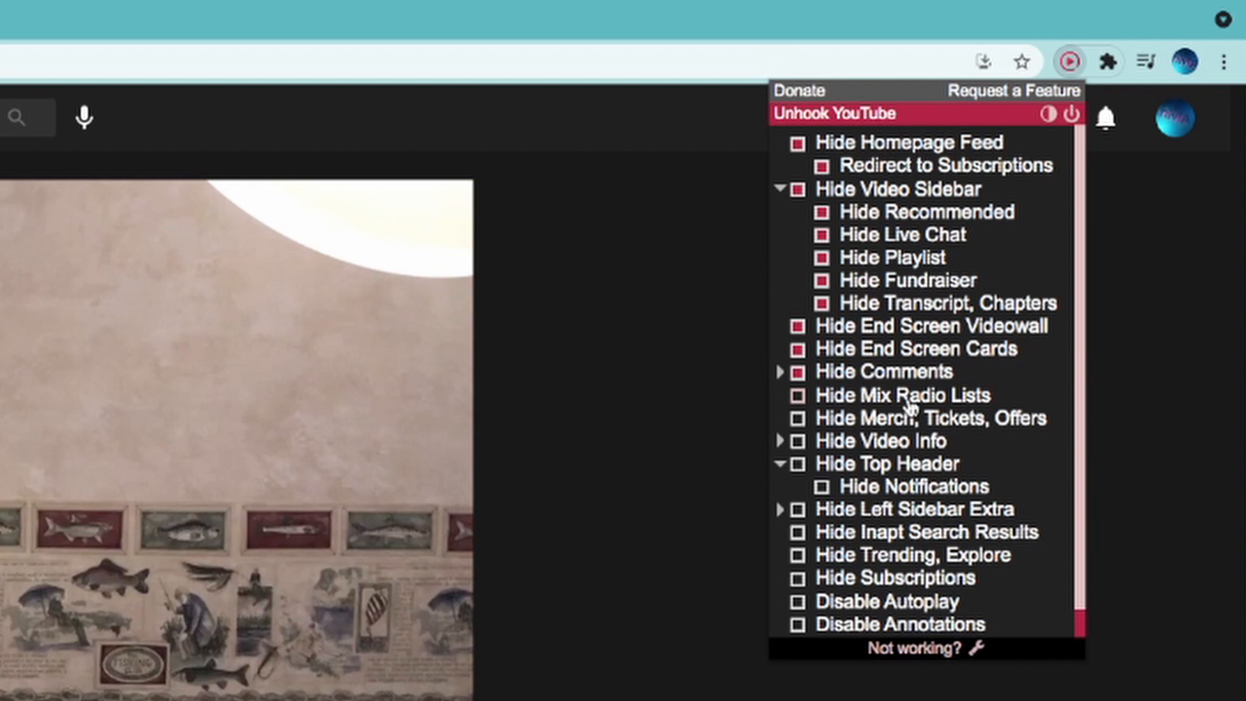
mouse_move(922, 401)
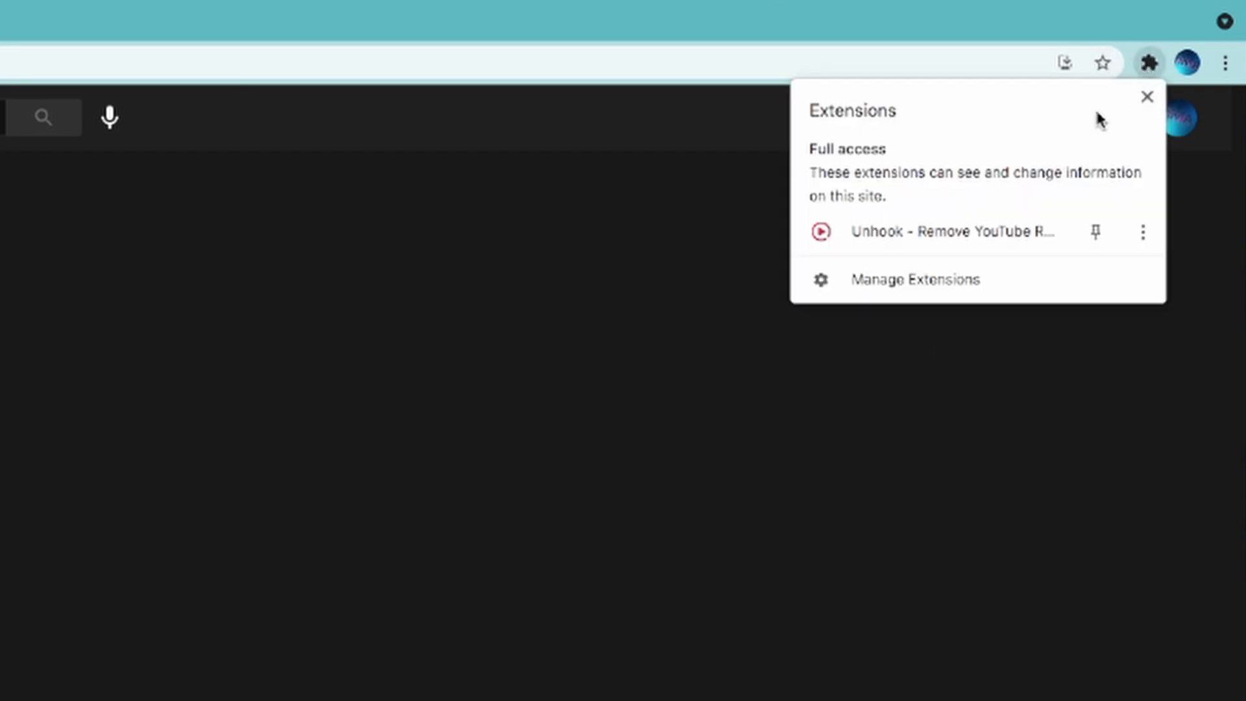
Step: Open Unhook from the Extensions menu to enable Hide Left Sidebar Extra
left_click(1112, 63)
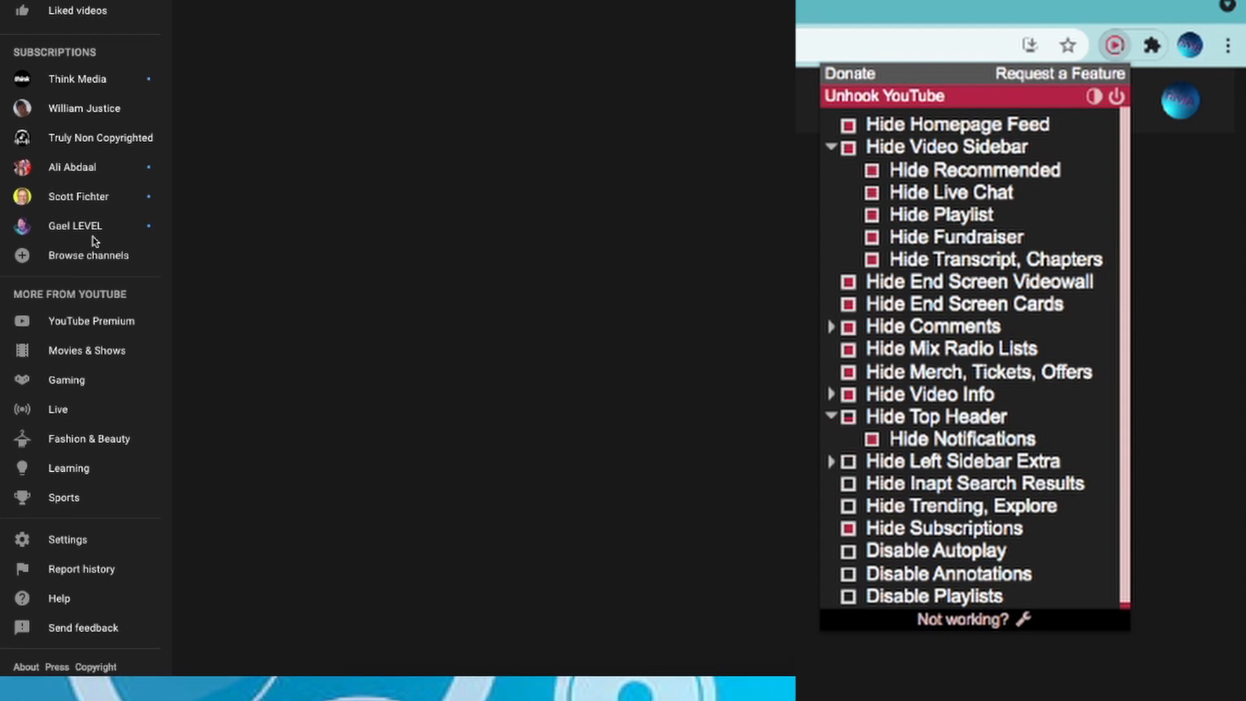
mouse_move(24, 321)
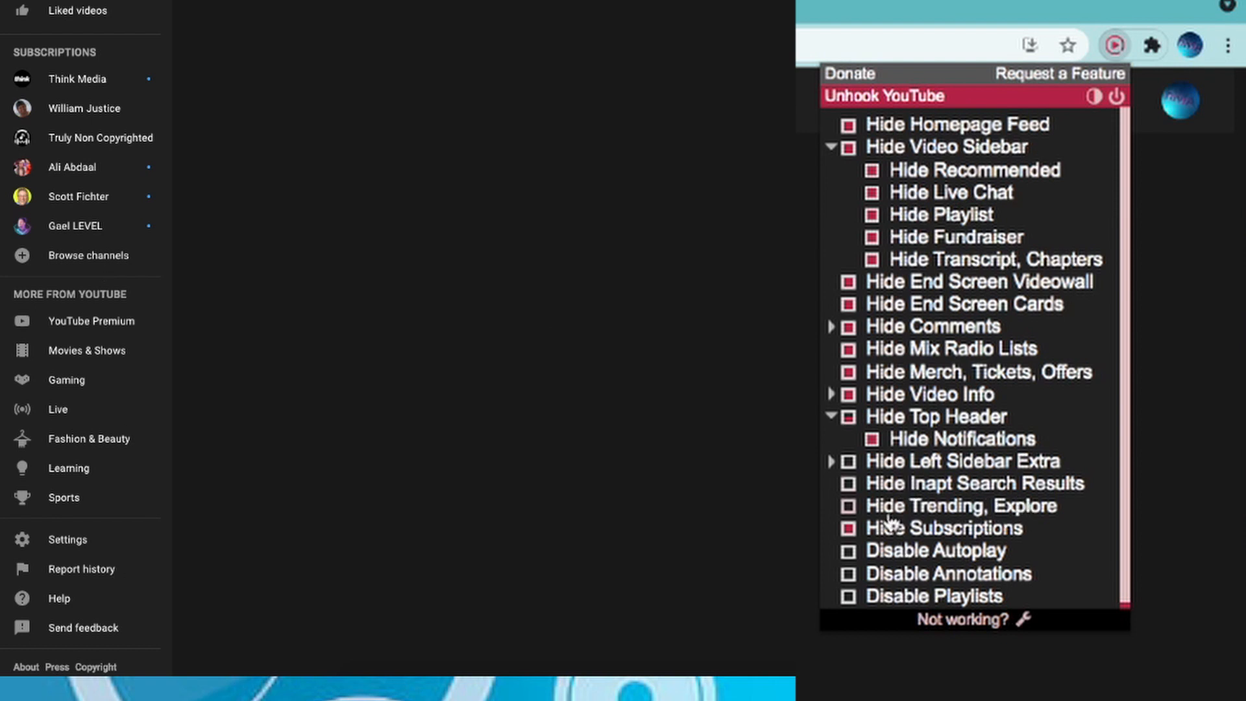
mouse_move(884, 514)
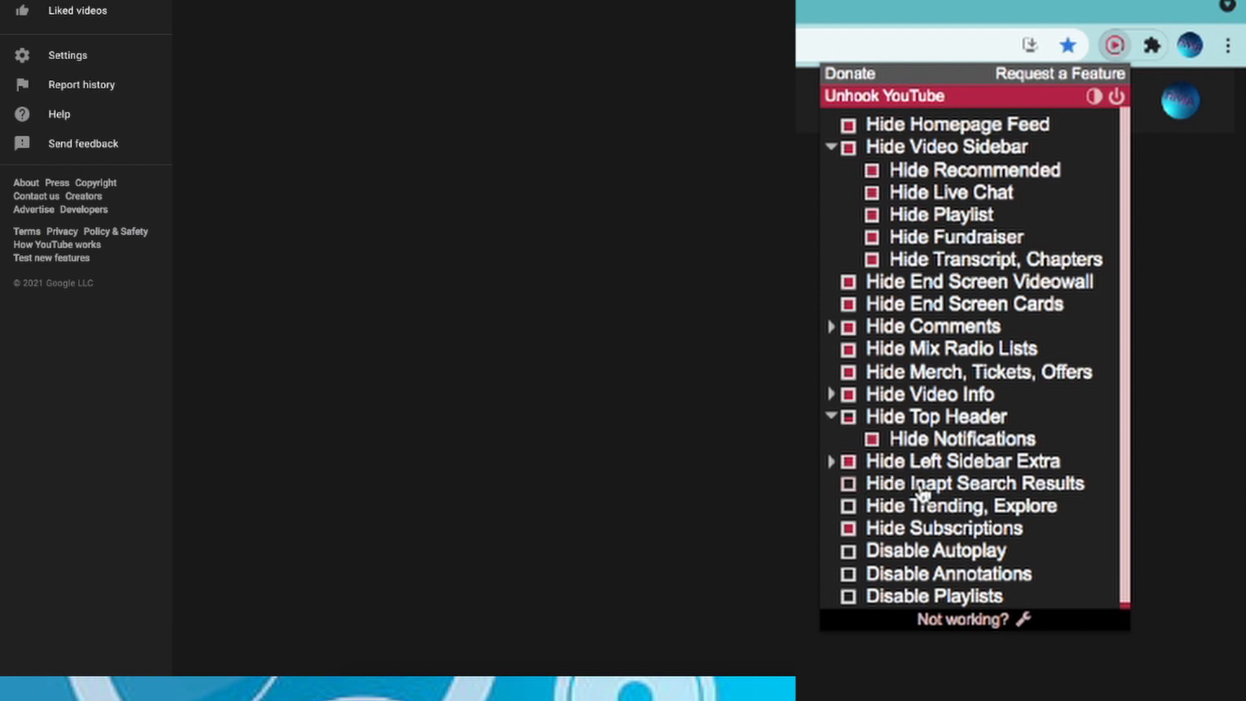
mouse_move(950, 487)
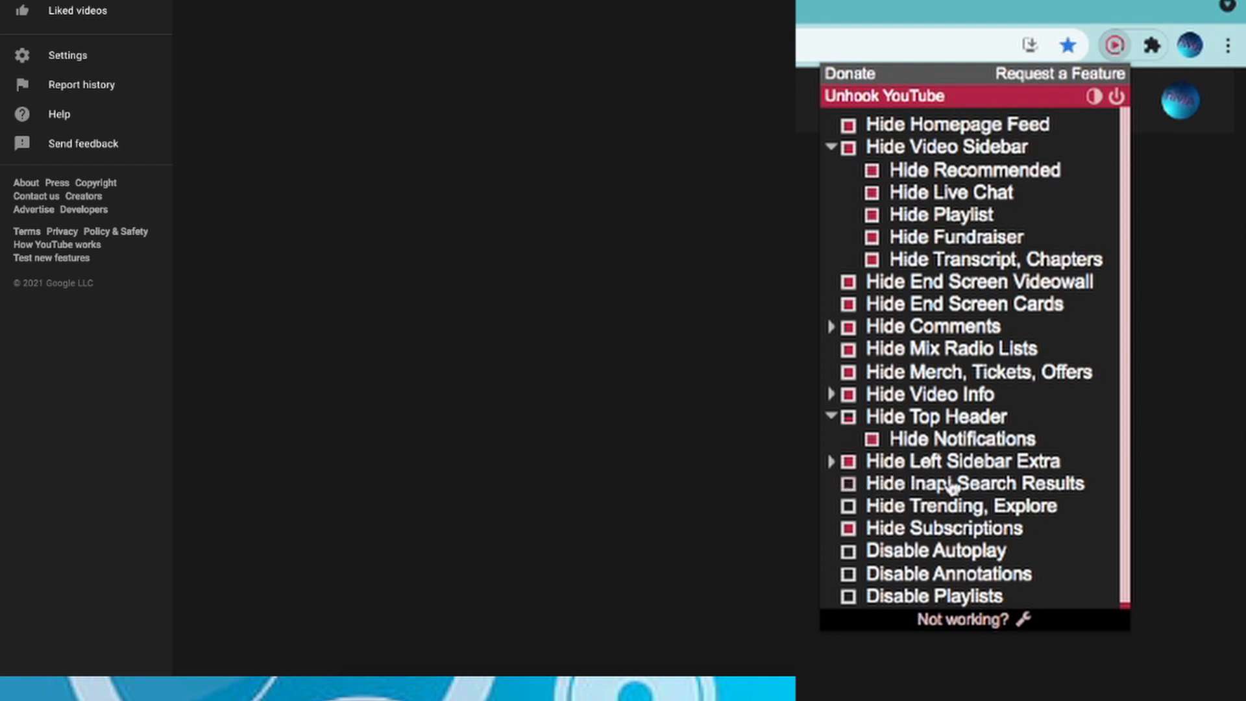
mouse_move(1055, 513)
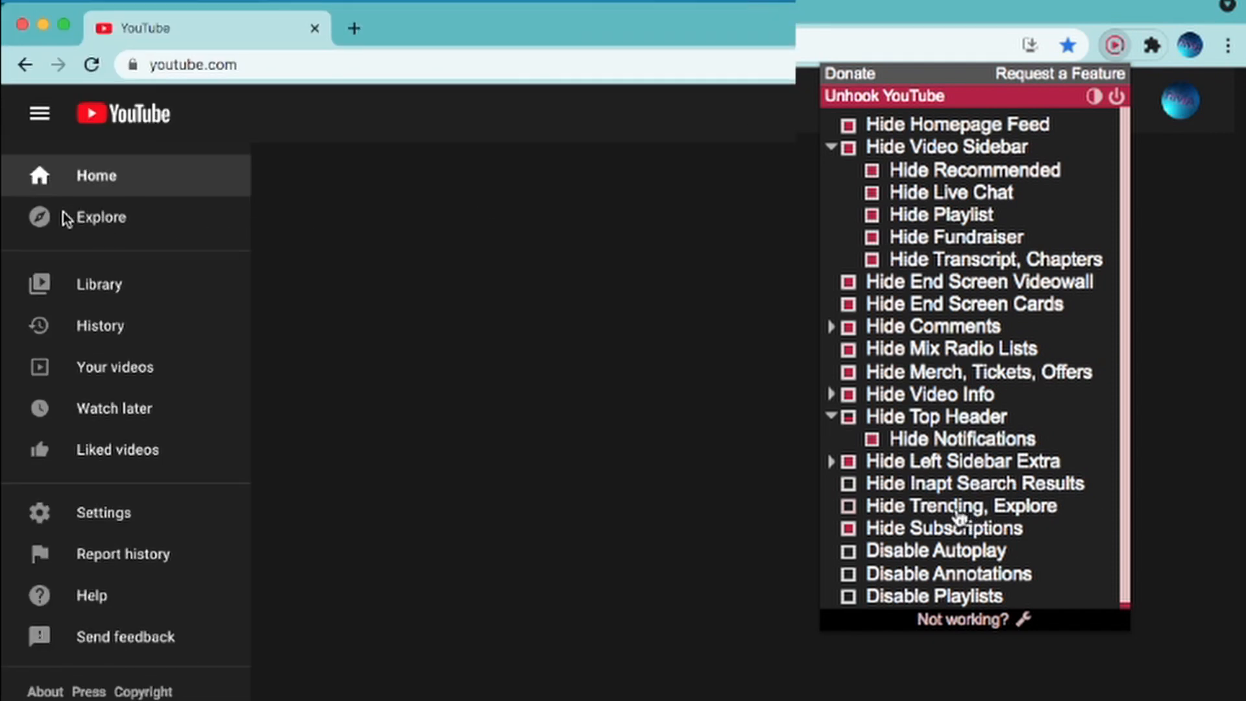
Step: Turn on Unhook's option hiding the Trending and Explore entries
left_click(849, 505)
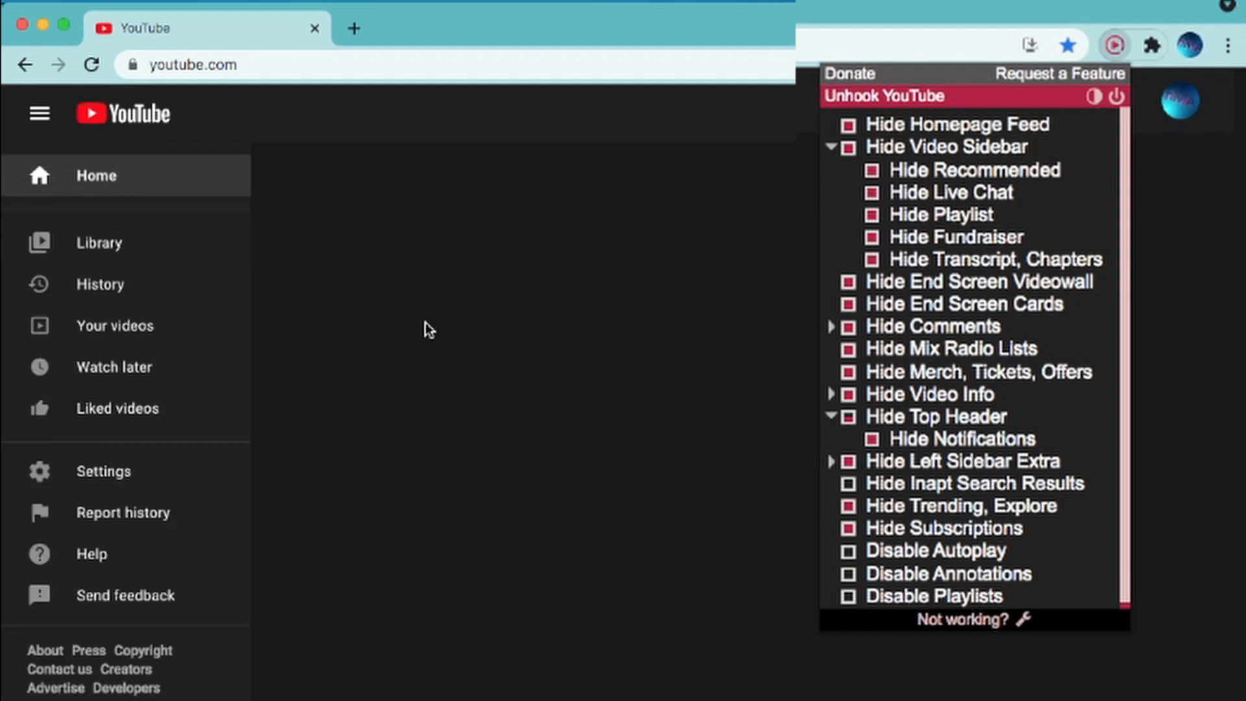
mouse_move(135, 371)
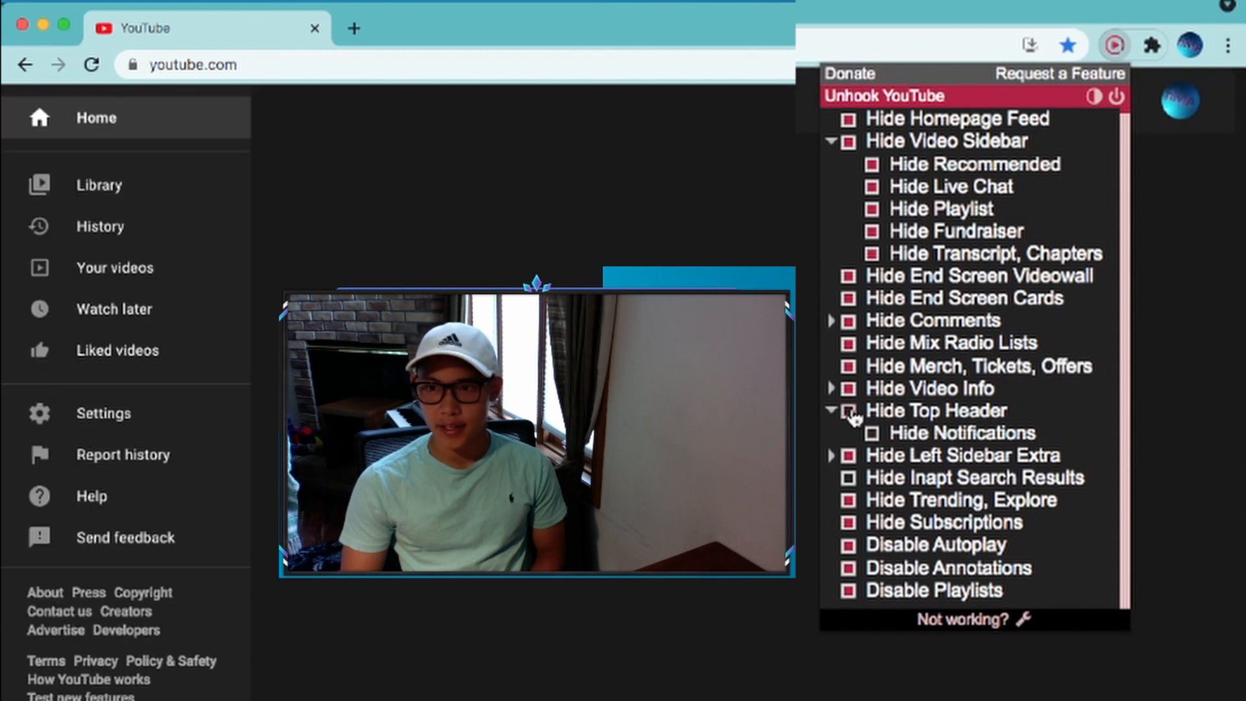
Step: Close Unhook to check YouTube's sidebar, then reopen Unhook's settings
left_click(849, 411)
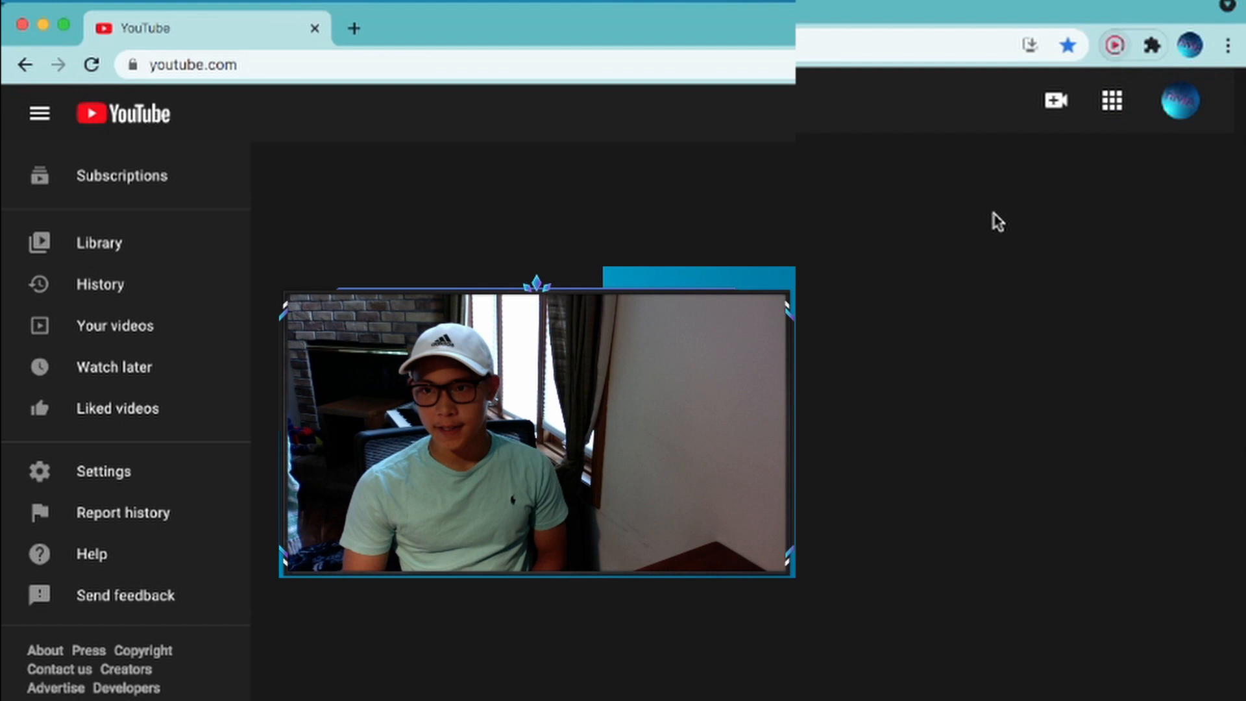
left_click(1113, 45)
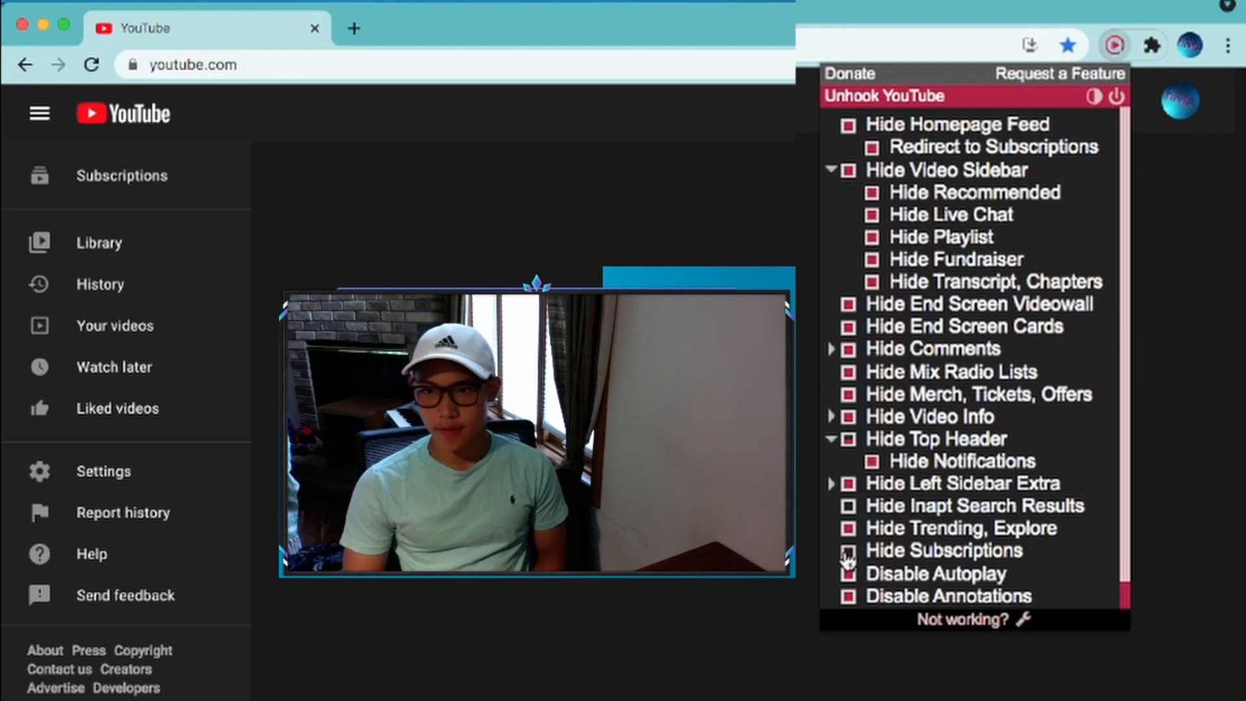